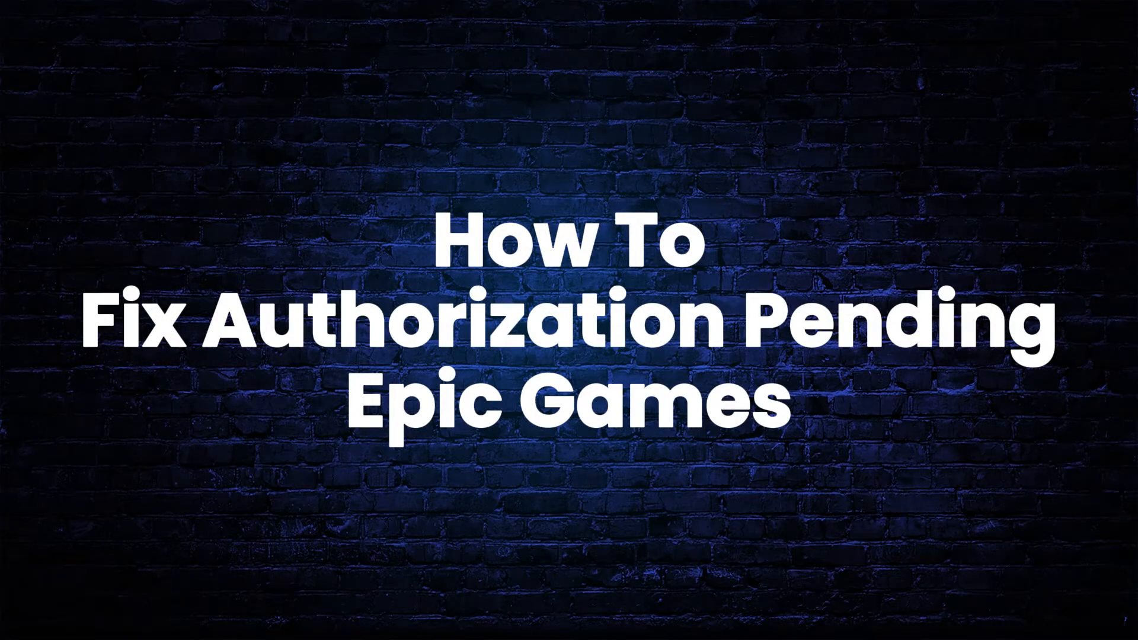
Switch to the Epic Games Launcher and view its empty game Library
{"action": "left_click", "coordinate": [738, 620]}
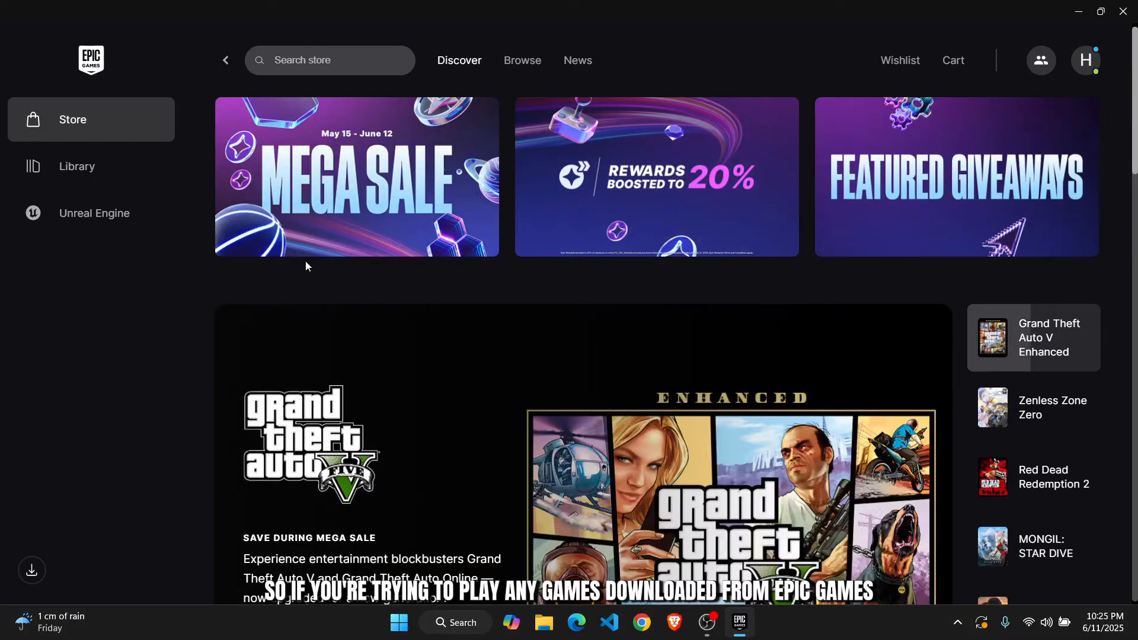
{"action": "left_click", "coordinate": [76, 166]}
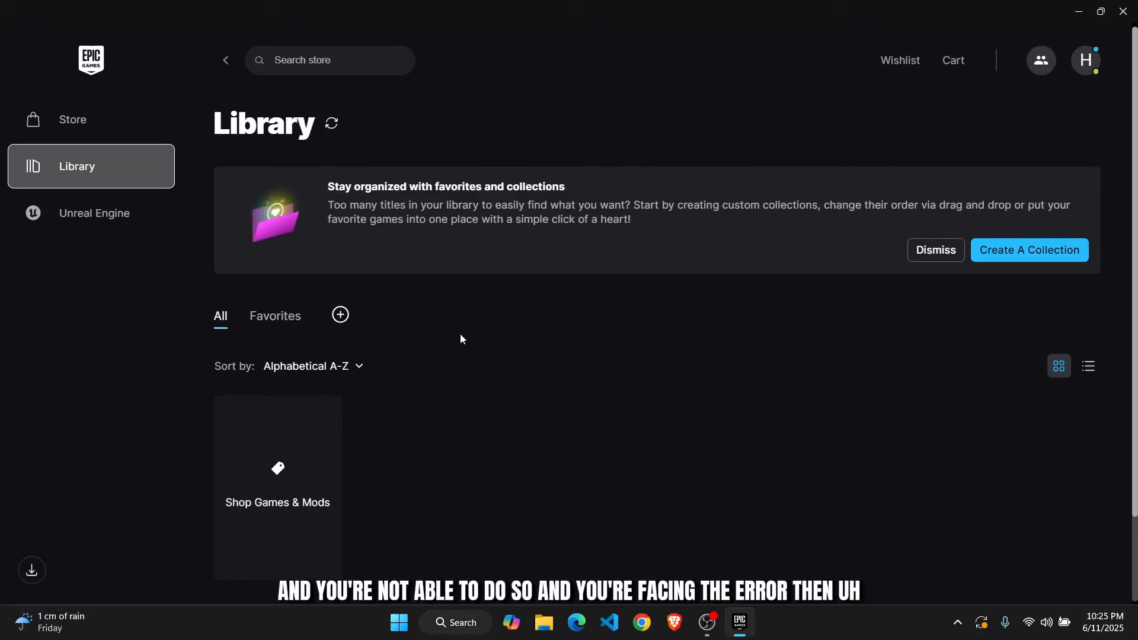
{"action": "mouse_move", "coordinate": [522, 394]}
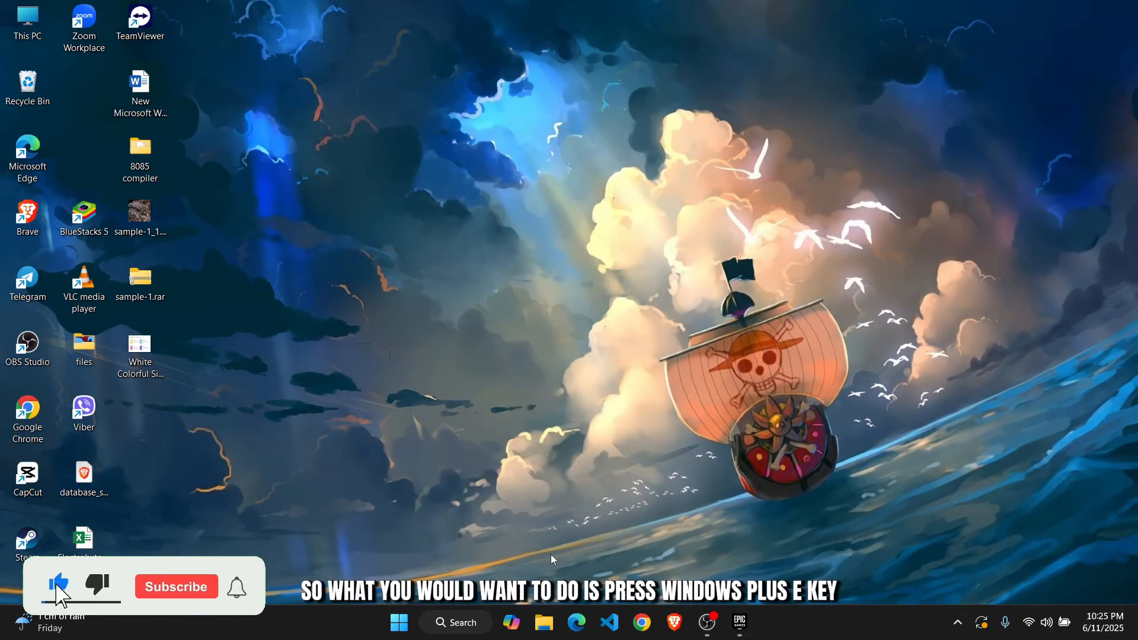
Launch File Explorer from the Windows search panel
{"action": "left_click", "coordinate": [176, 586]}
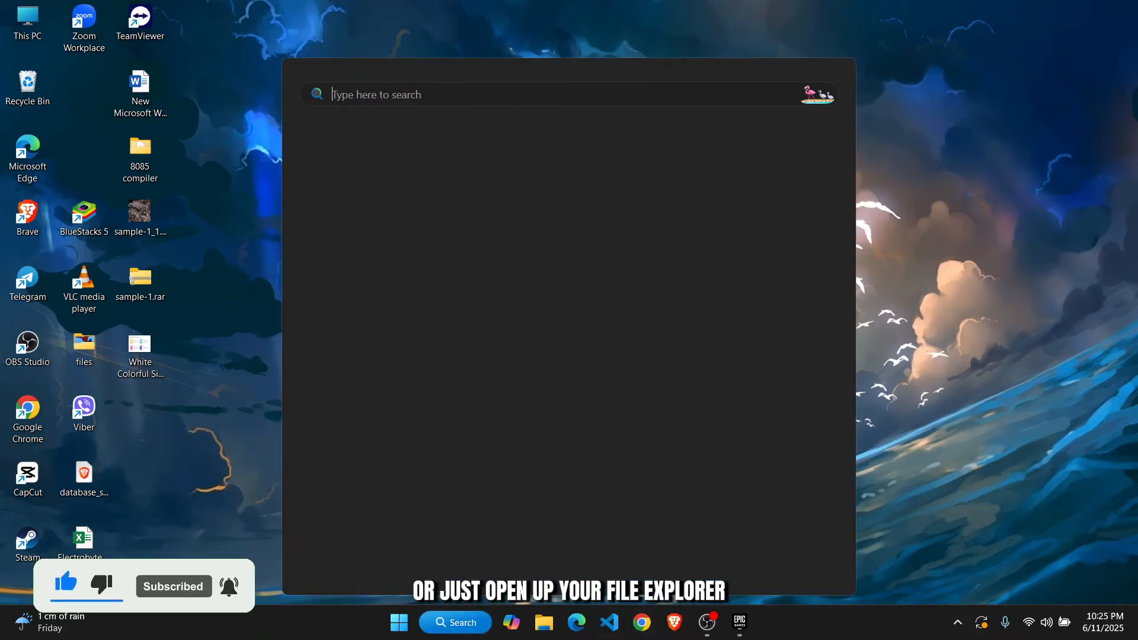
{"action": "left_click", "coordinate": [543, 622]}
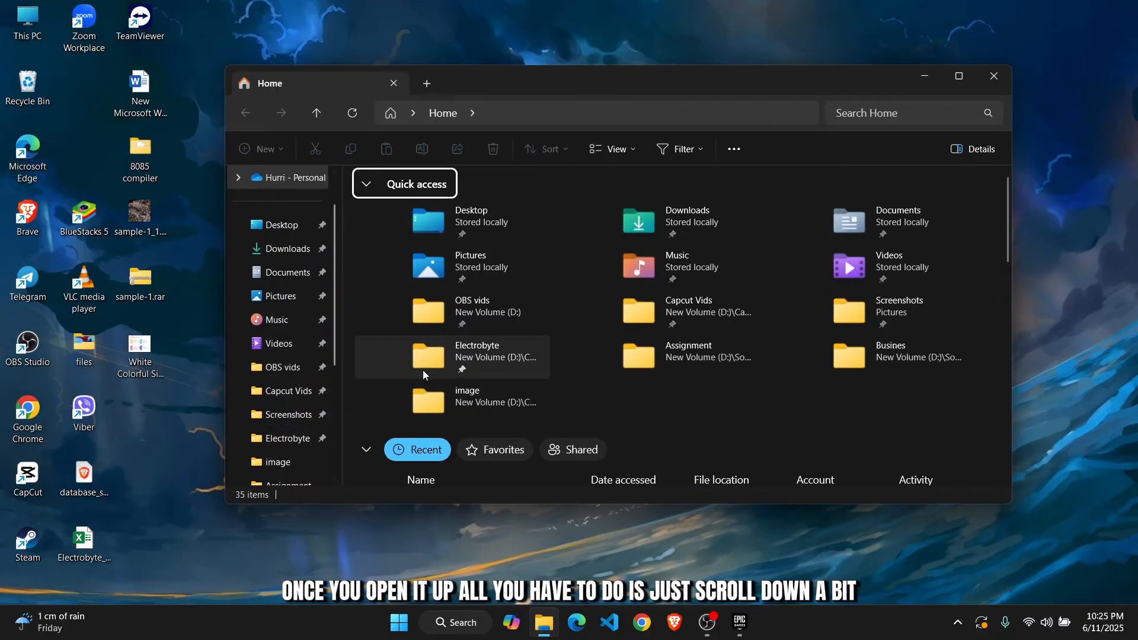
{"action": "mouse_move", "coordinate": [288, 272]}
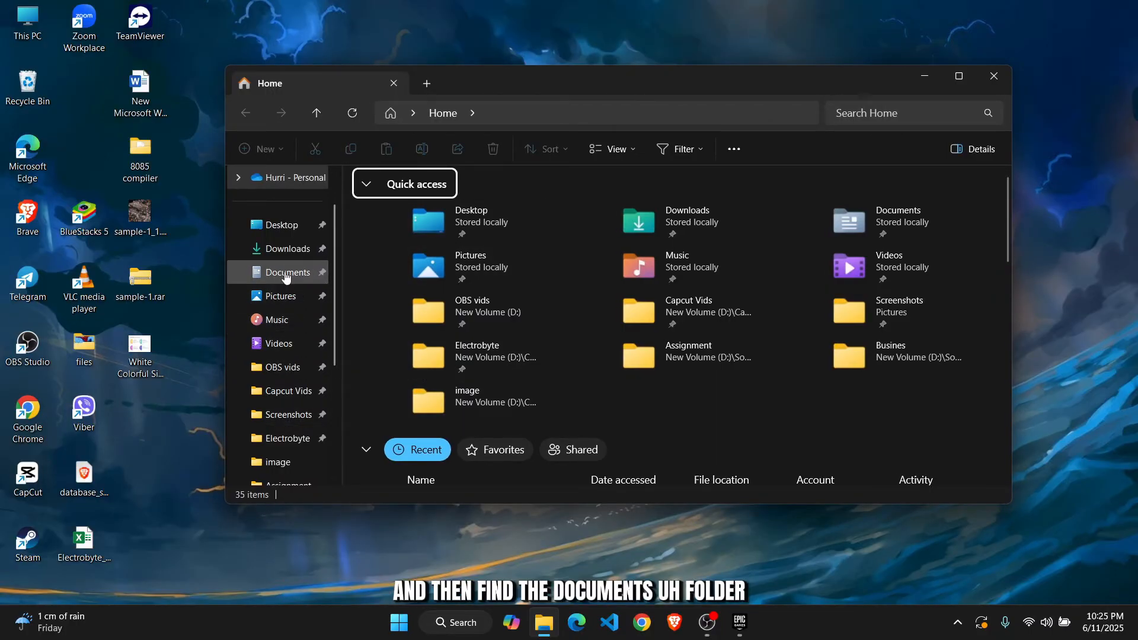
Open Documents and select the Custom Office Templates folder
{"action": "left_click", "coordinate": [287, 272]}
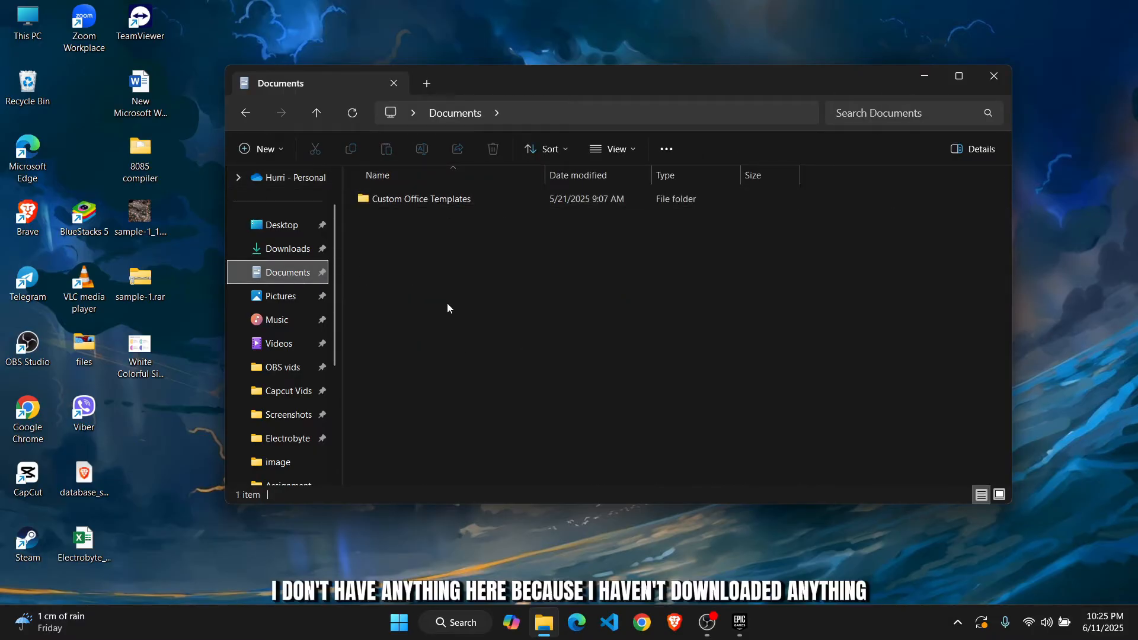
{"action": "mouse_move", "coordinate": [572, 284]}
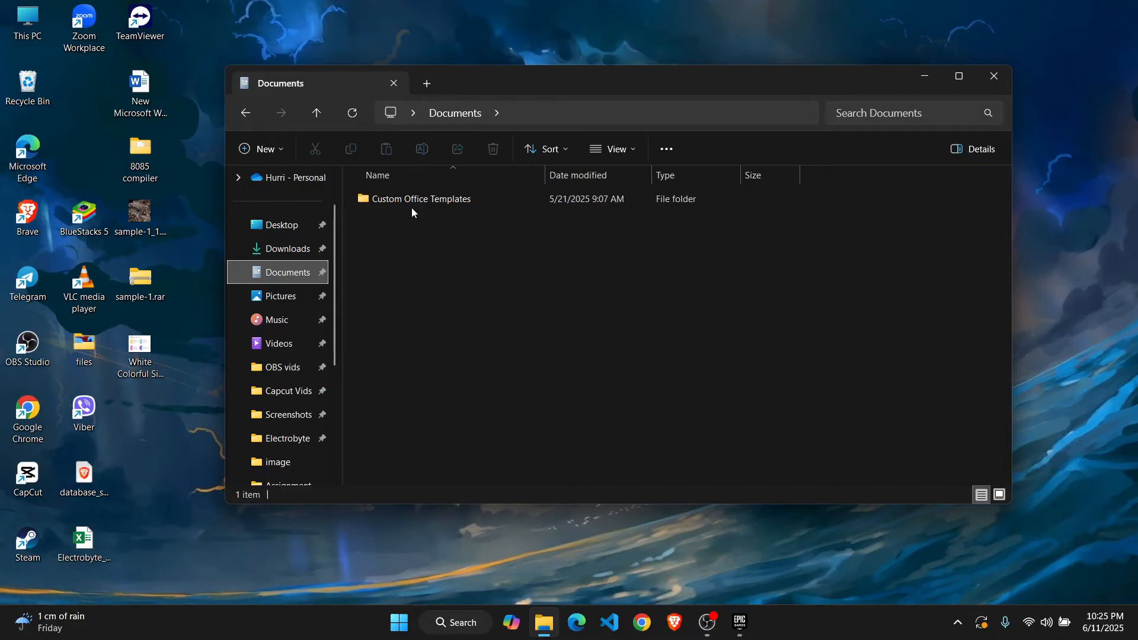
{"action": "left_click", "coordinate": [425, 198]}
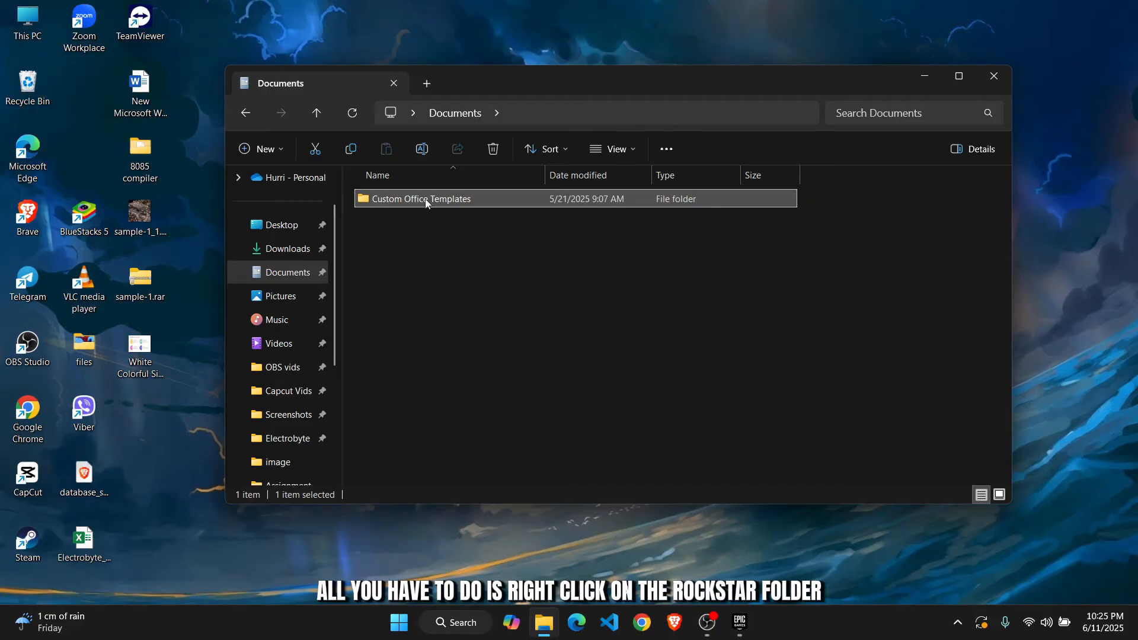
Choose Rename from the Custom Office Templates folder's right-click menu
{"action": "right_click", "coordinate": [427, 203]}
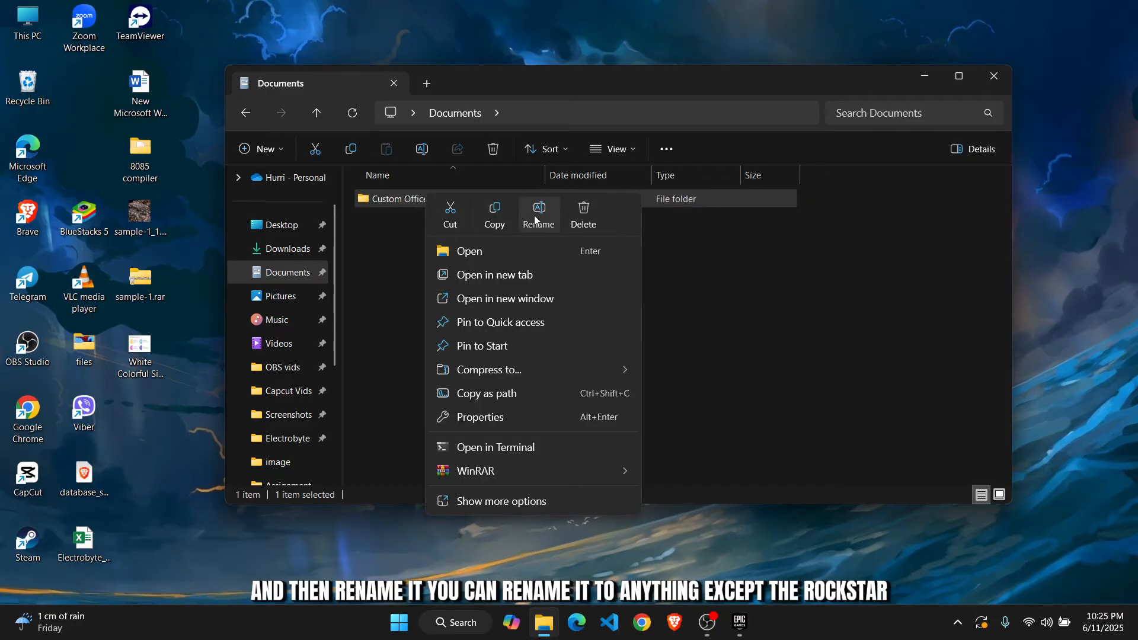
{"action": "left_click", "coordinate": [539, 214]}
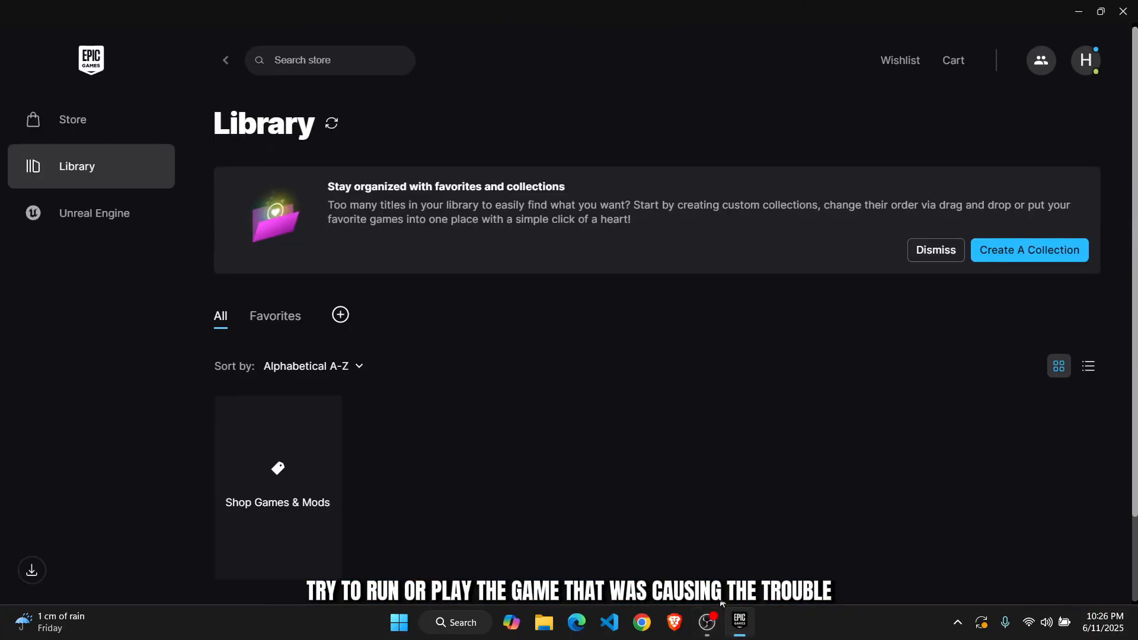
{"action": "mouse_move", "coordinate": [13, 486]}
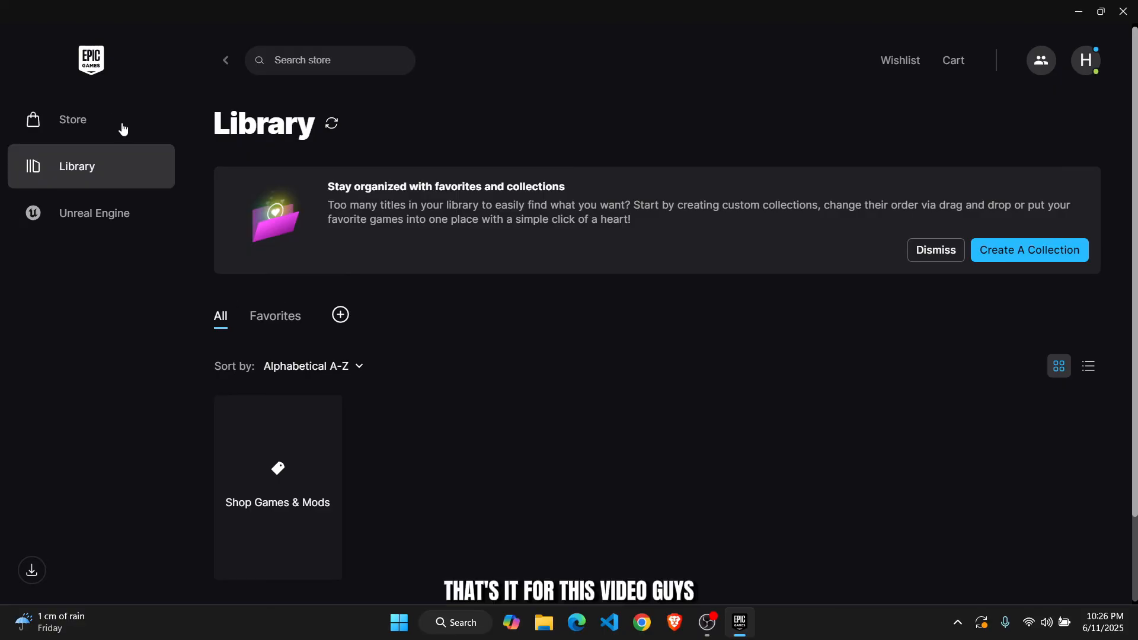
Go from the launcher's Library to the Store Discover page
{"action": "left_click", "coordinate": [72, 119]}
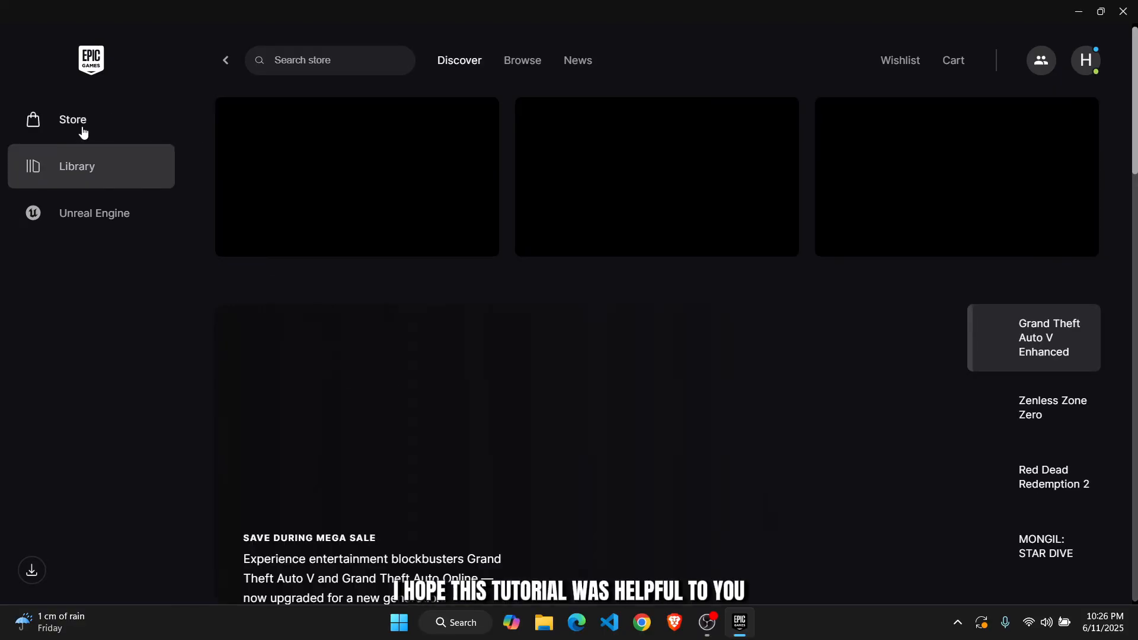